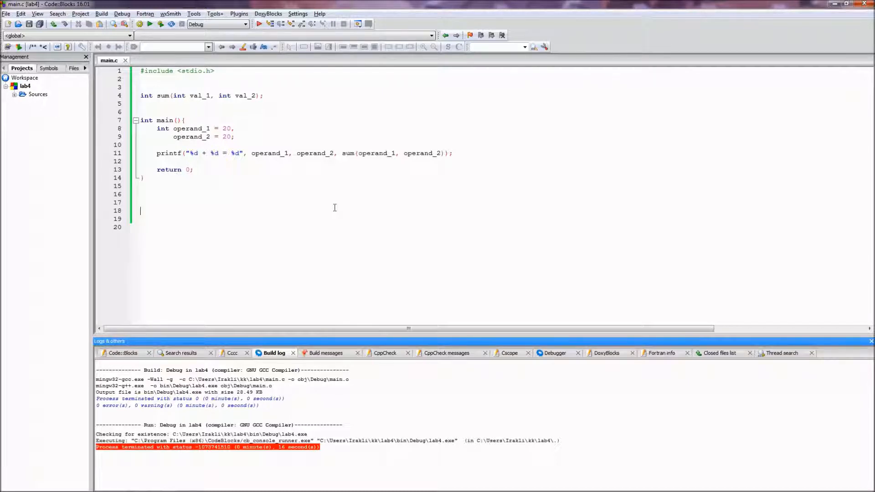
pyautogui.moveTo(317, 182)
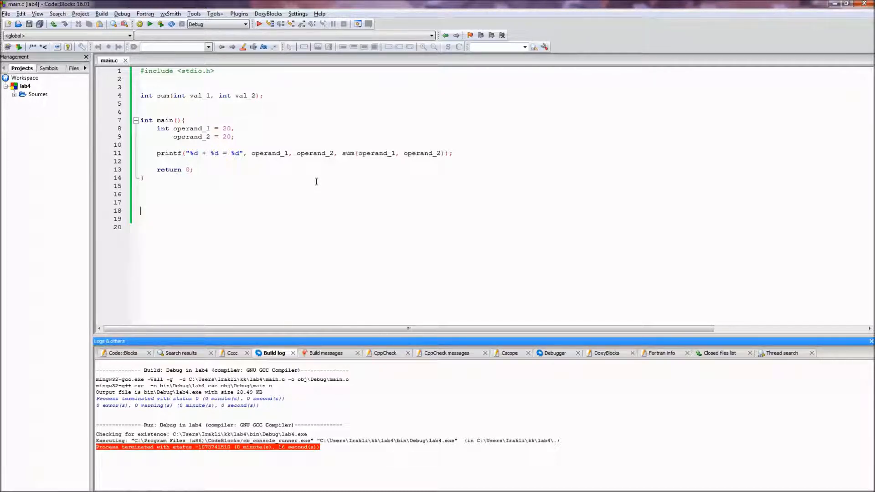
pyautogui.moveTo(344, 153)
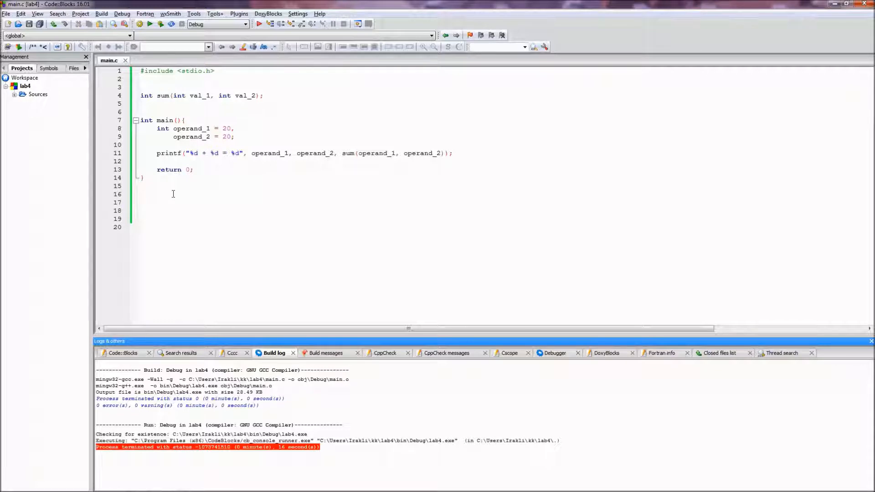
# - Write an empty asm( ); statement below main()
pyautogui.write('as')
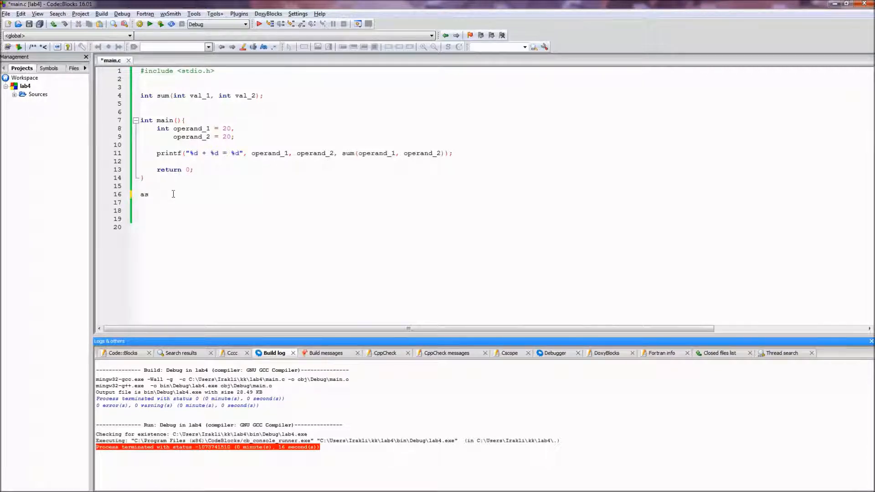
pyautogui.write('m()')
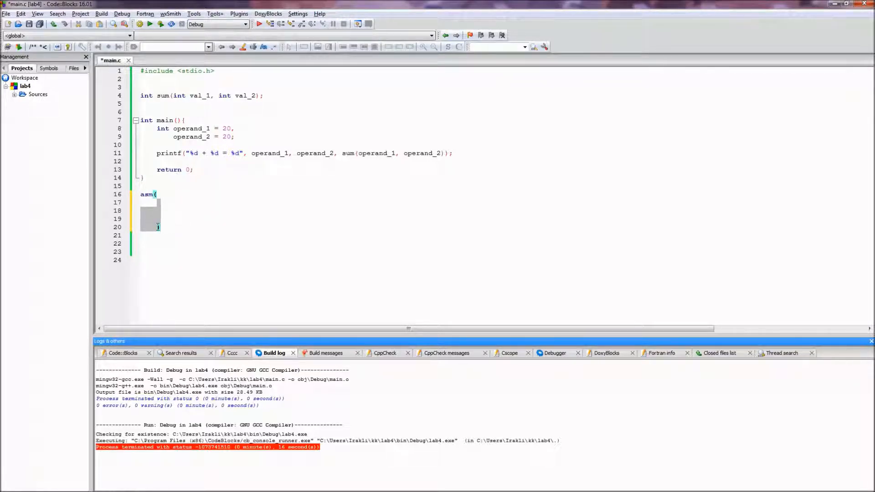
pyautogui.click(155, 211)
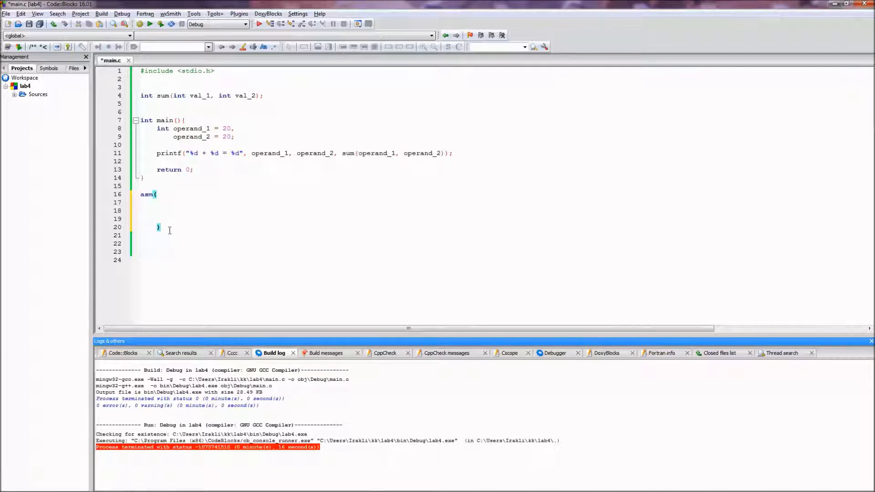
pyautogui.write(';')
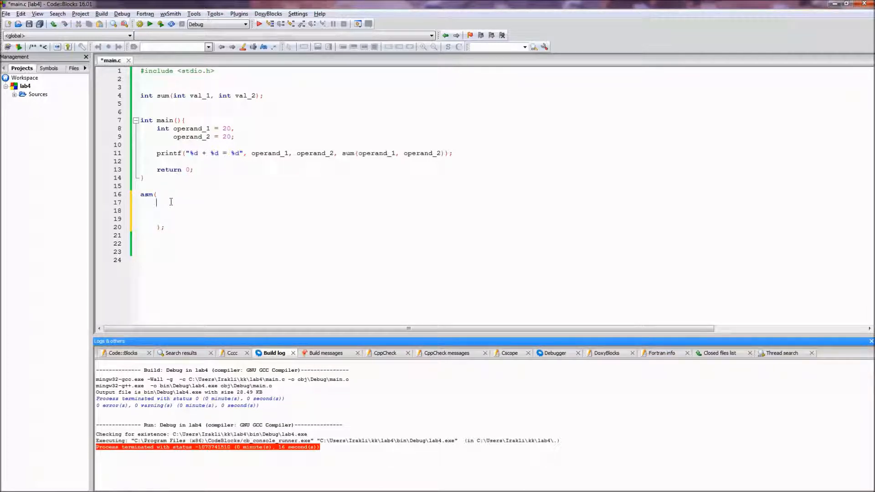
# - Add the "_sum:" label string as the asm block's first line and start a second string
pyautogui.write('""')
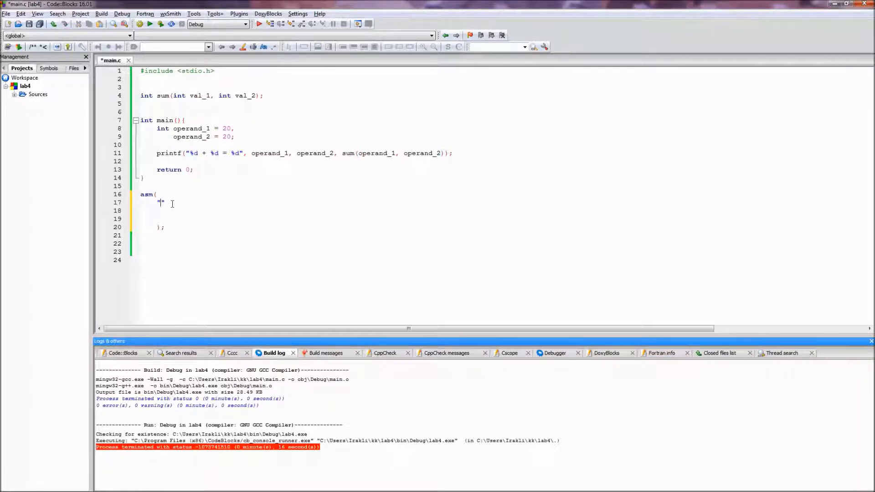
pyautogui.write('_sum')
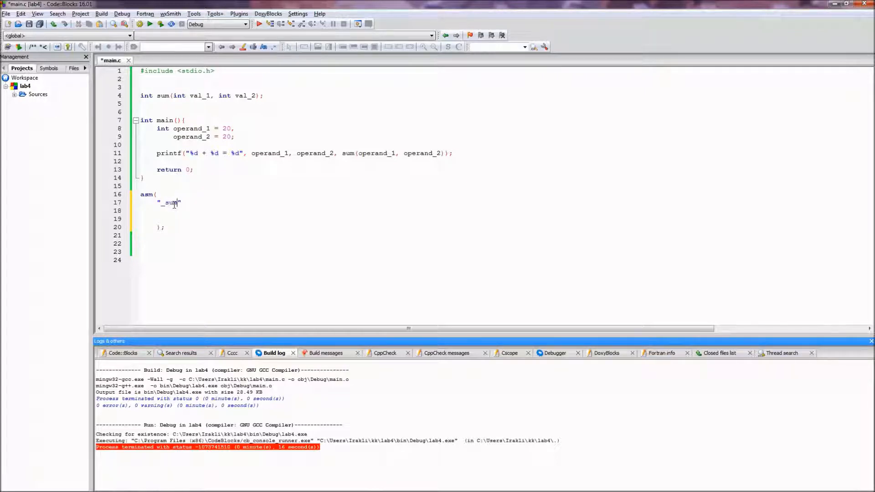
pyautogui.write(':')
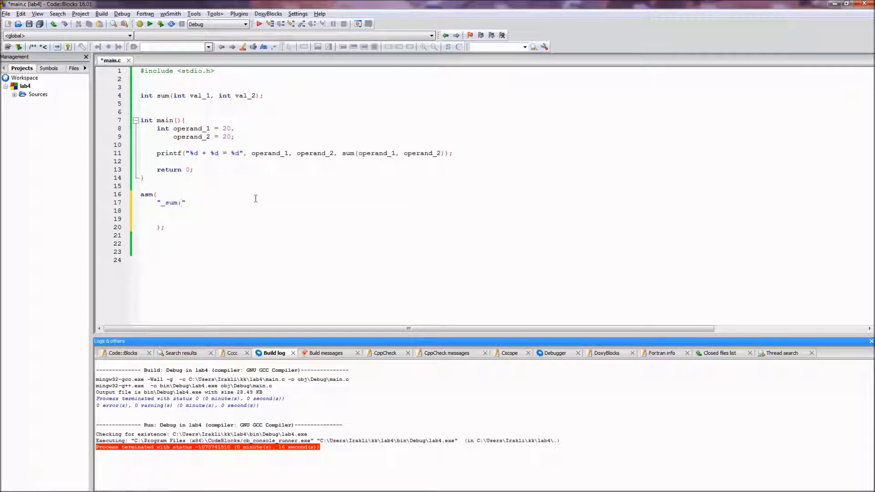
pyautogui.moveTo(216, 203)
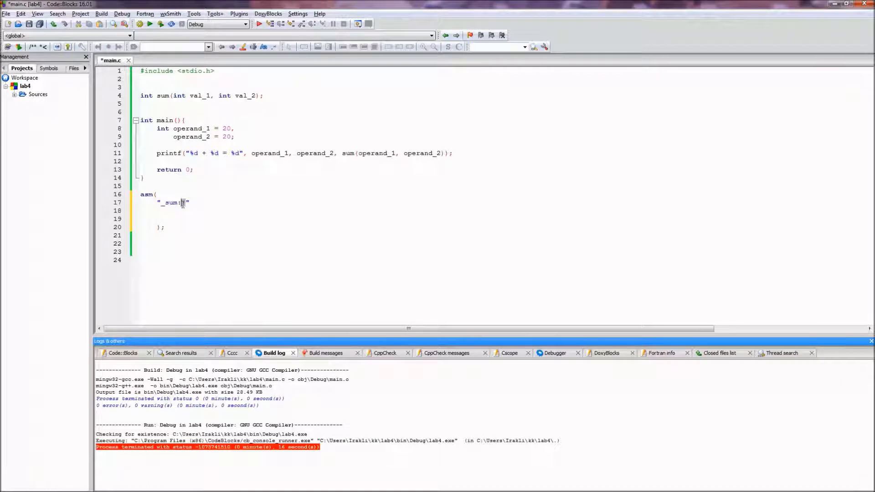
pyautogui.write(';')
pyautogui.click(307, 210)
pyautogui.write('"   ')
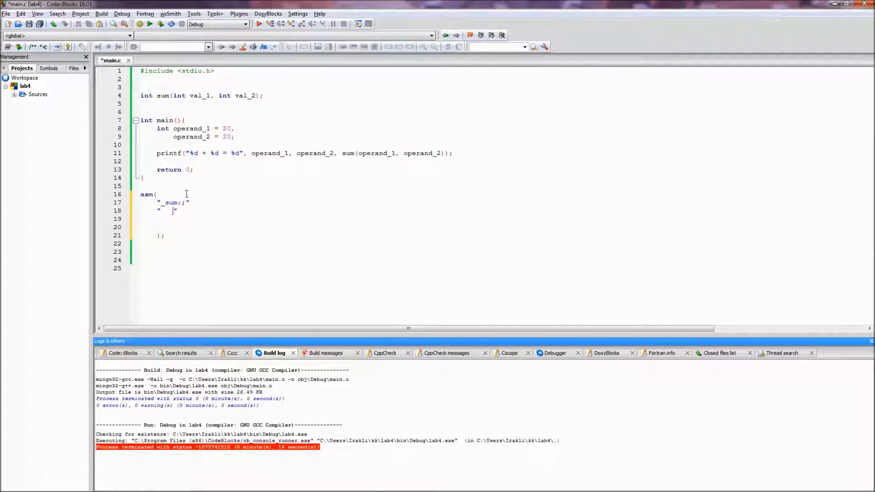
# - Add the quoted stack-frame line "pushl %ebp;"
pyautogui.write('pu')
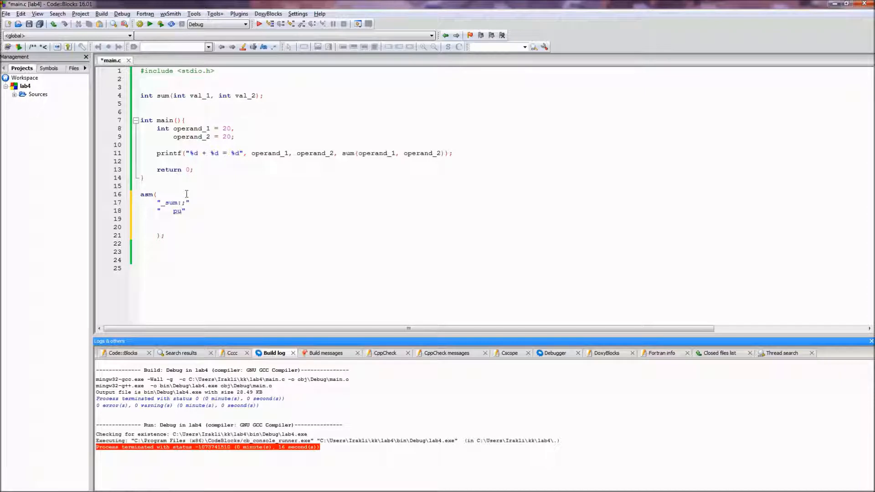
pyautogui.write('shl')
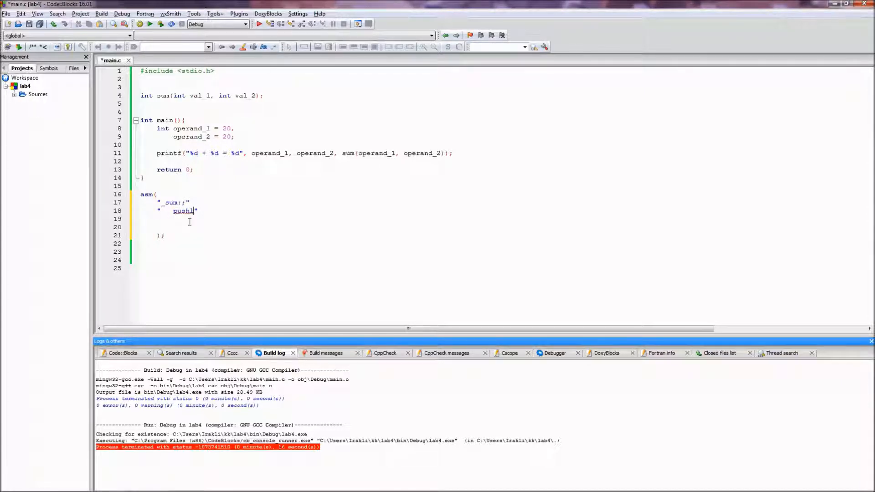
pyautogui.write('%eb')
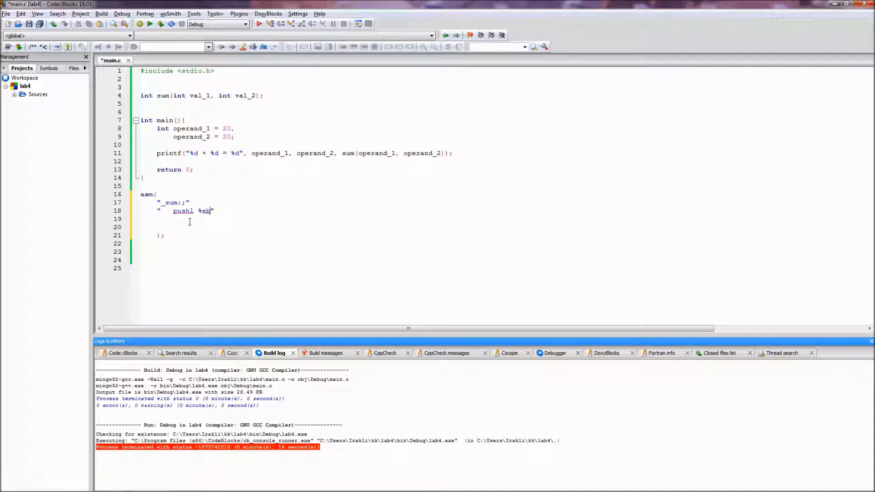
pyautogui.write('p;')
pyautogui.click(307, 218)
pyautogui.write('"')
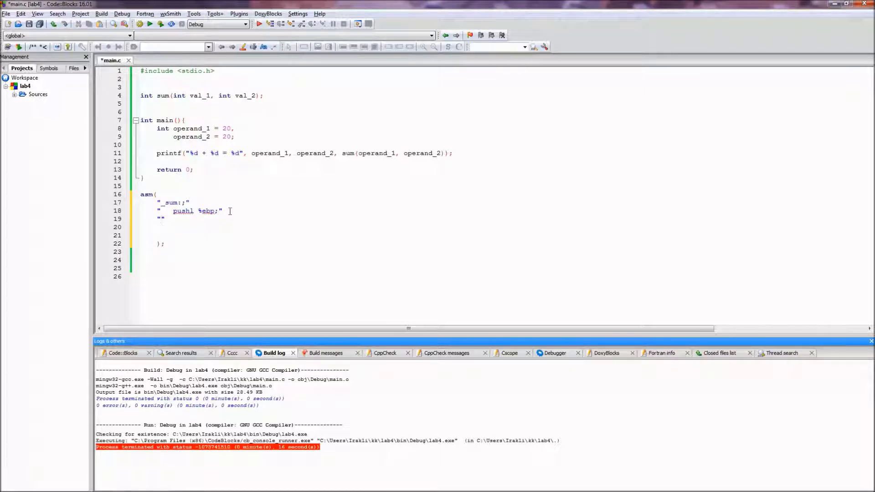
# - Add the quoted line "movl %esp, %ebp;" setting up the frame pointer
pyautogui.write('movl %esp,')
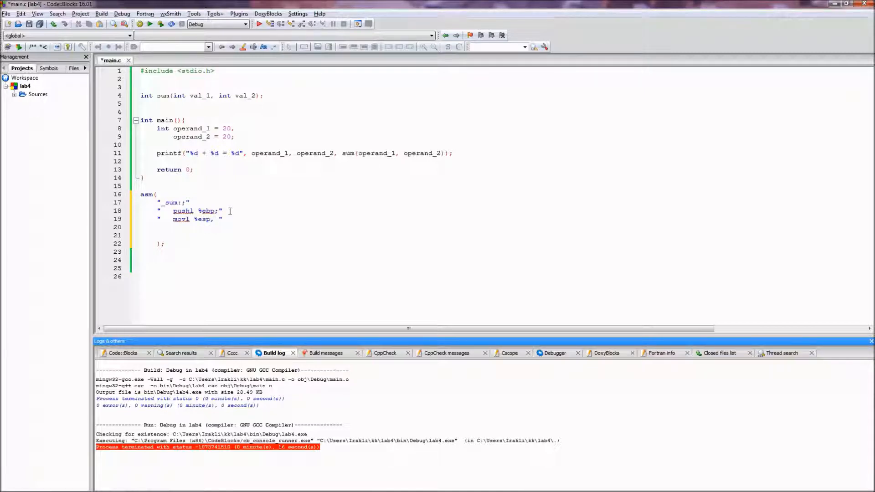
pyautogui.write('%')
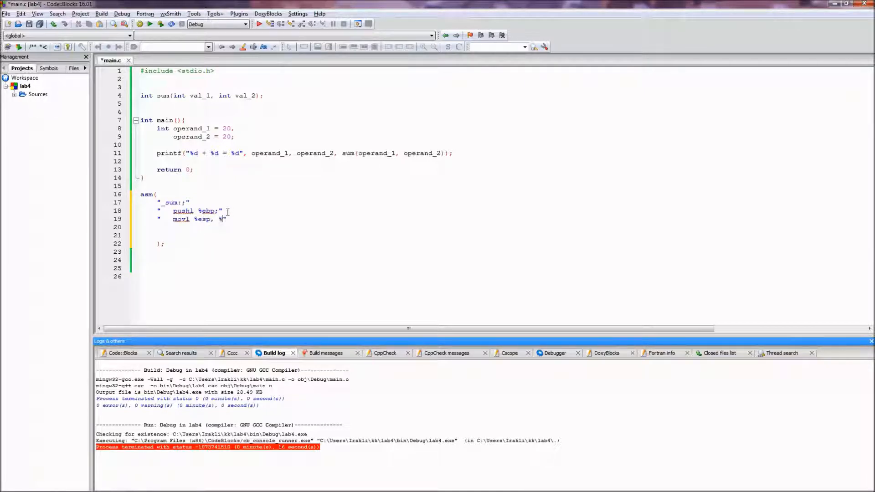
pyautogui.write('%ebp;')
pyautogui.click(307, 227)
pyautogui.write('"    ')
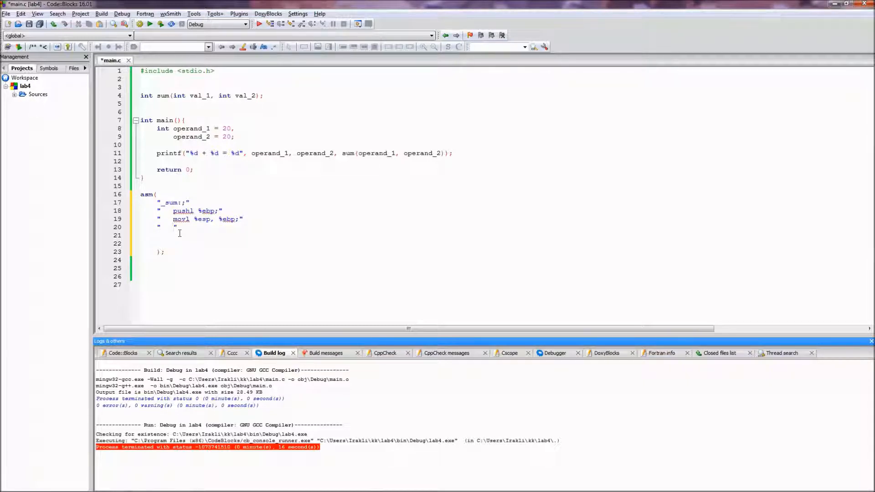
# - Add "movl 8(%ebp), %edx;" loading the first argument, removing the stray $ before 8(%ebp)
pyautogui.write('movl"')
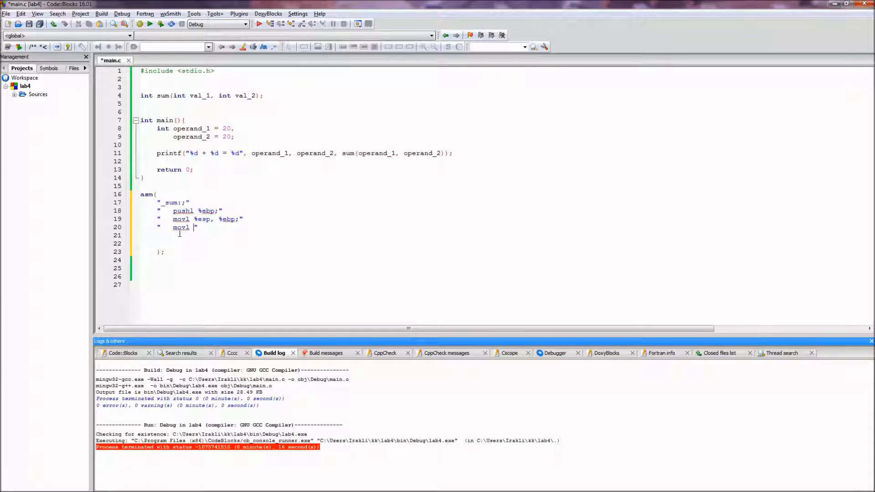
pyautogui.write('$8(')
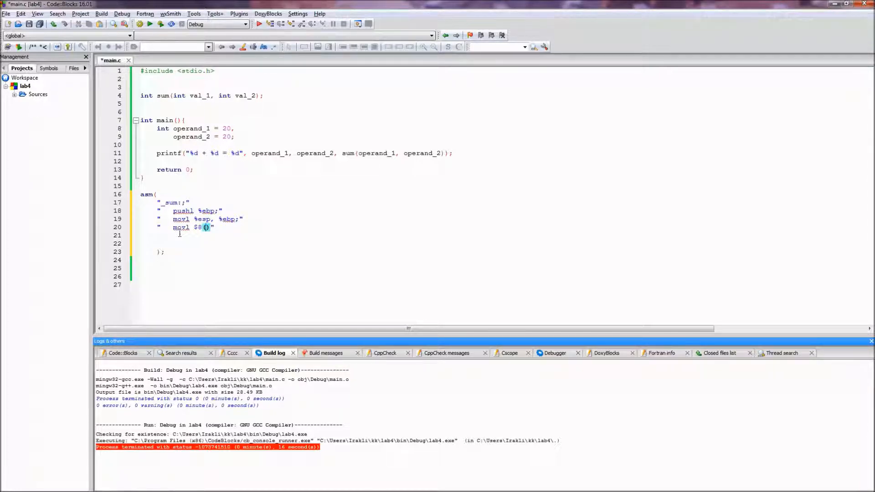
pyautogui.write('%')
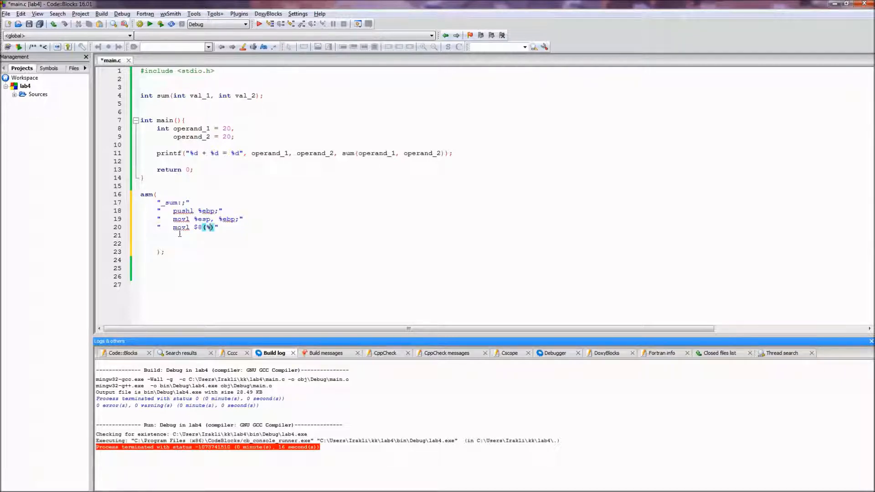
pyautogui.write('%ebp')
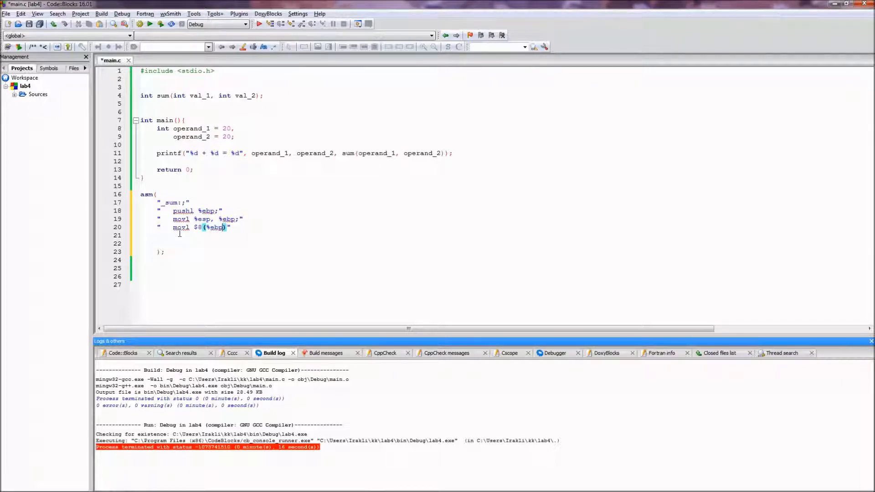
pyautogui.write(',')
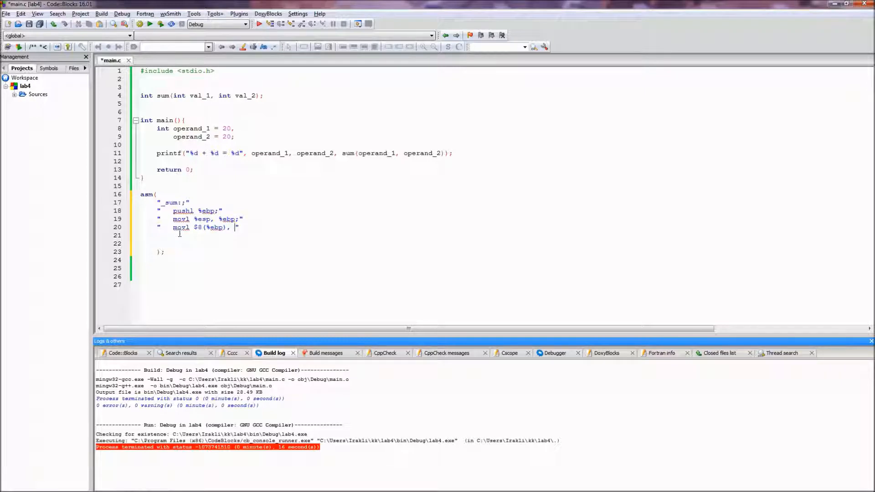
pyautogui.write('%edx;')
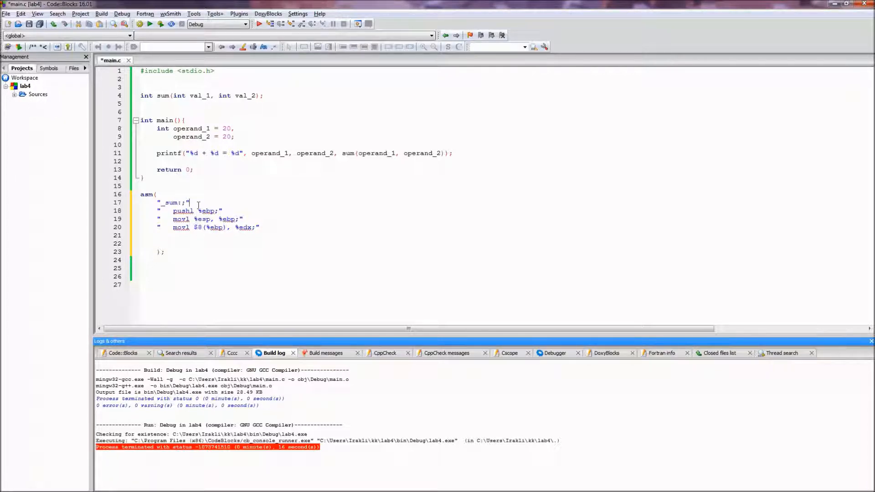
pyautogui.moveTo(190, 202); pyautogui.dragTo(259, 227)
pyautogui.write('""')
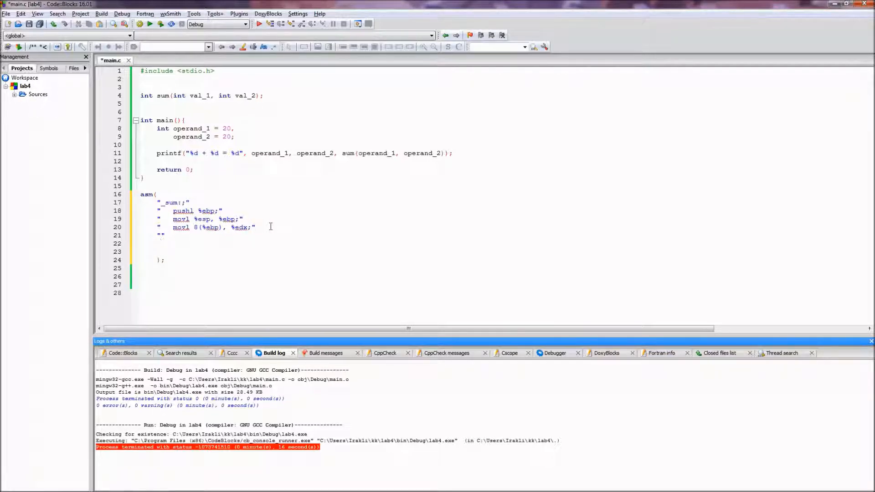
# - Begin the addl line on line 21 and adjust the register on line 20 to %eax
pyautogui.click(170, 235)
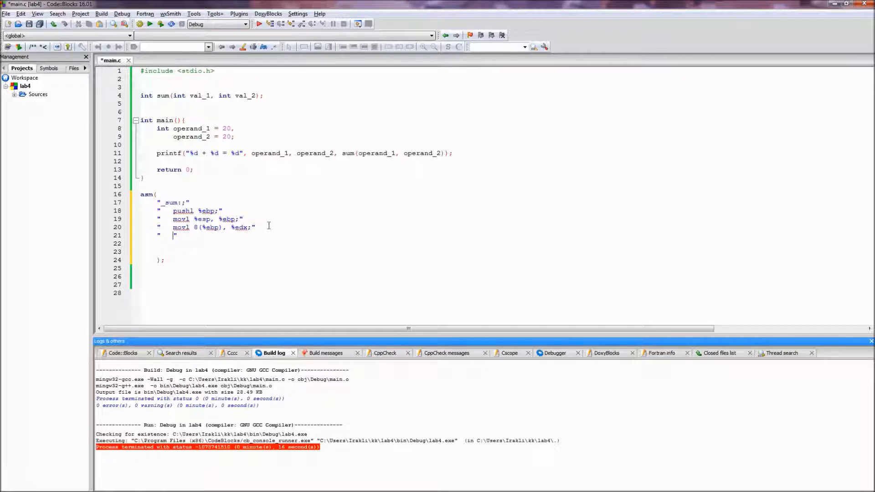
pyautogui.write('addl')
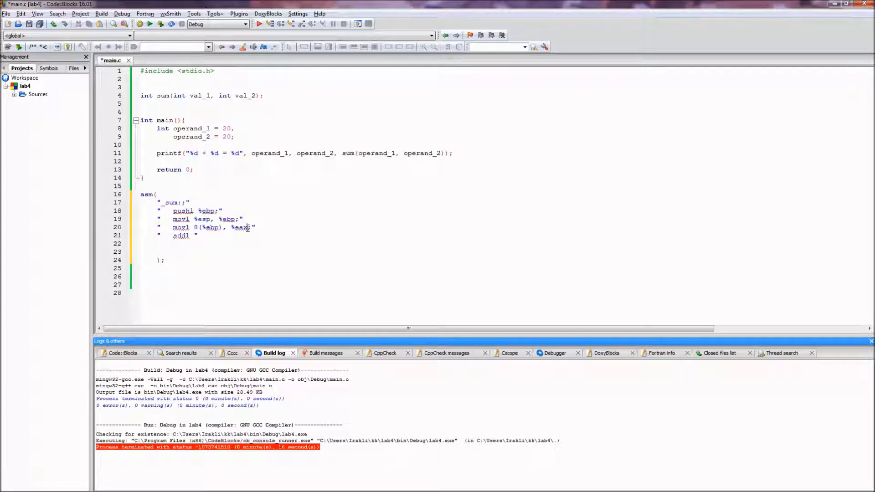
pyautogui.doubleClick(239, 228)
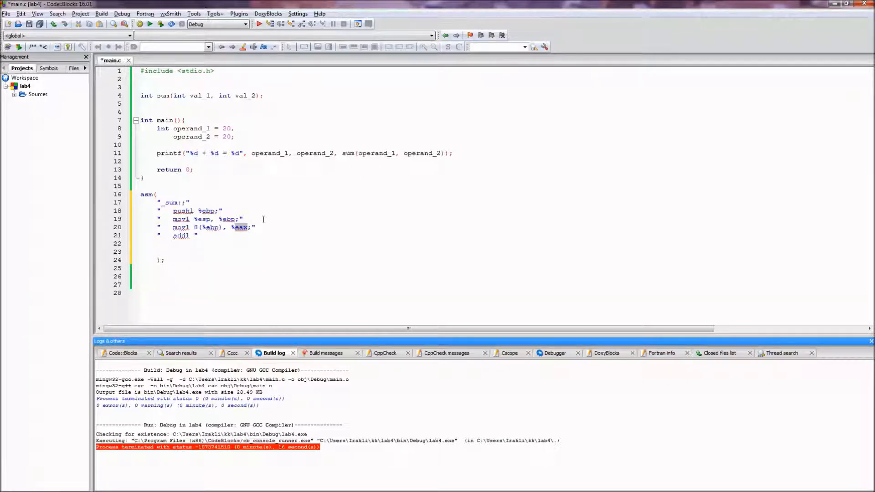
pyautogui.moveTo(232, 232)
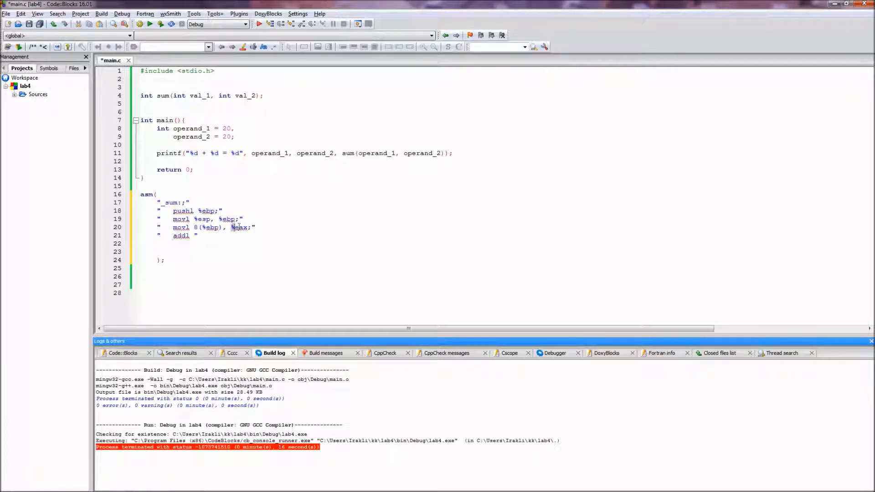
pyautogui.doubleClick(239, 227)
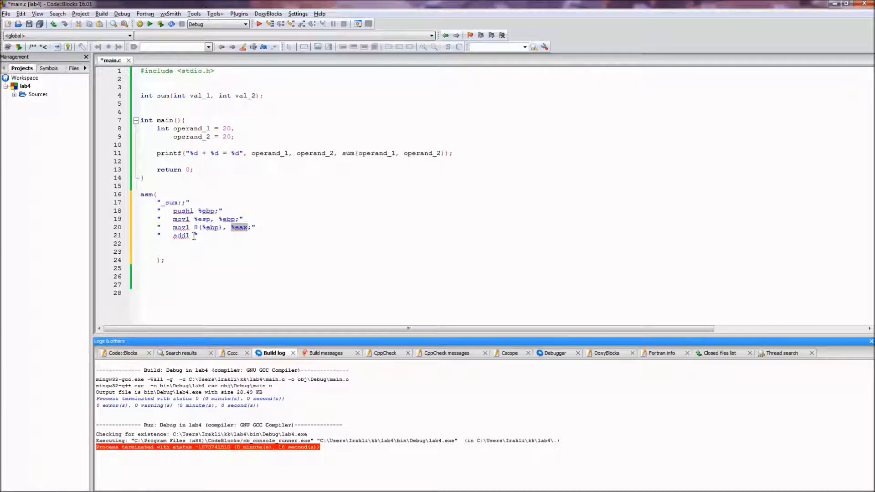
# - Finish the instruction as "addl 12(%ebp), %eax;" adding the second argument
pyautogui.write('12')
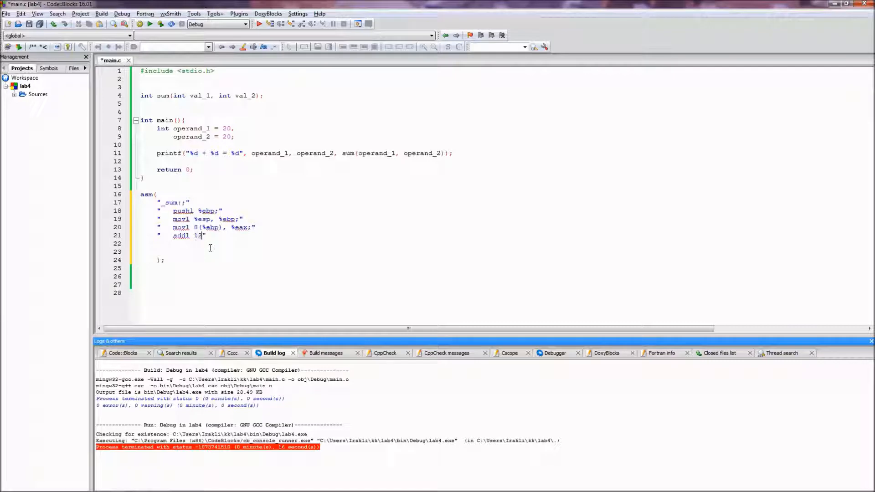
pyautogui.write('(%e')
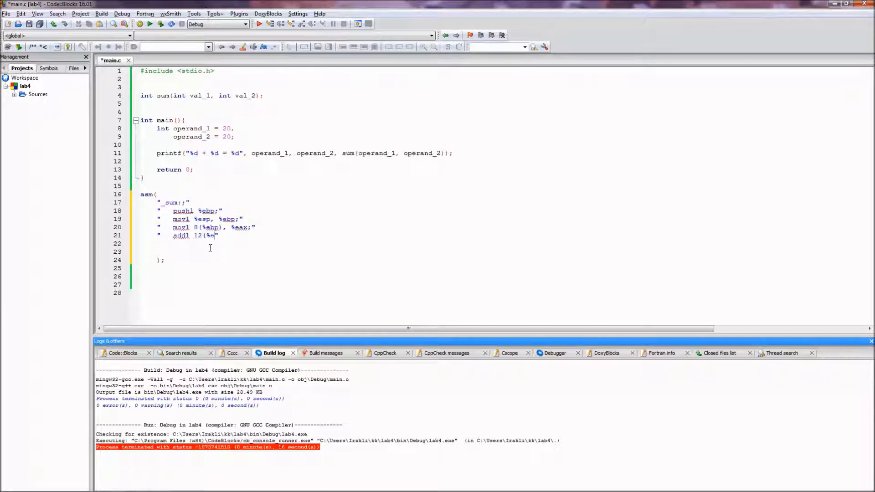
pyautogui.write('bp)"')
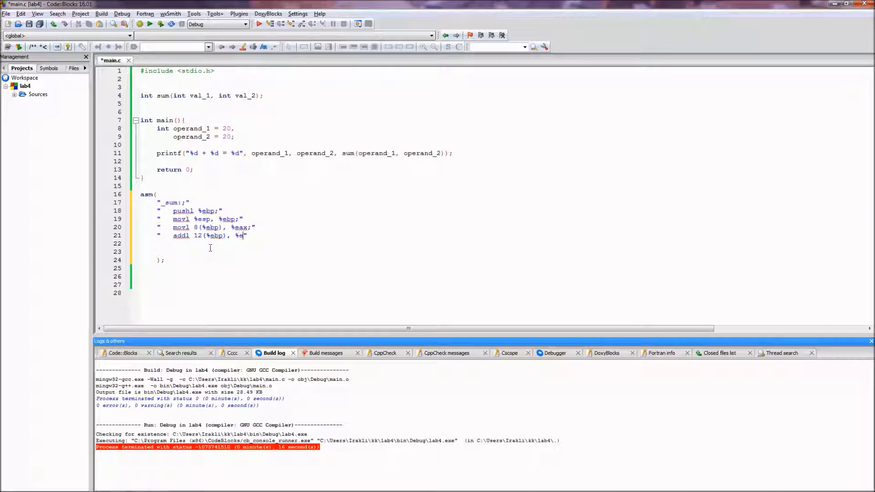
pyautogui.write('ax;"')
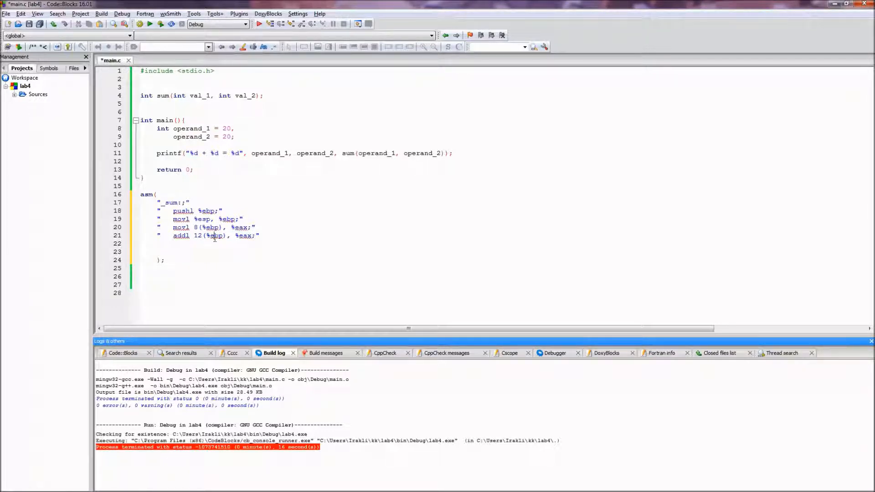
pyautogui.moveTo(229, 235)
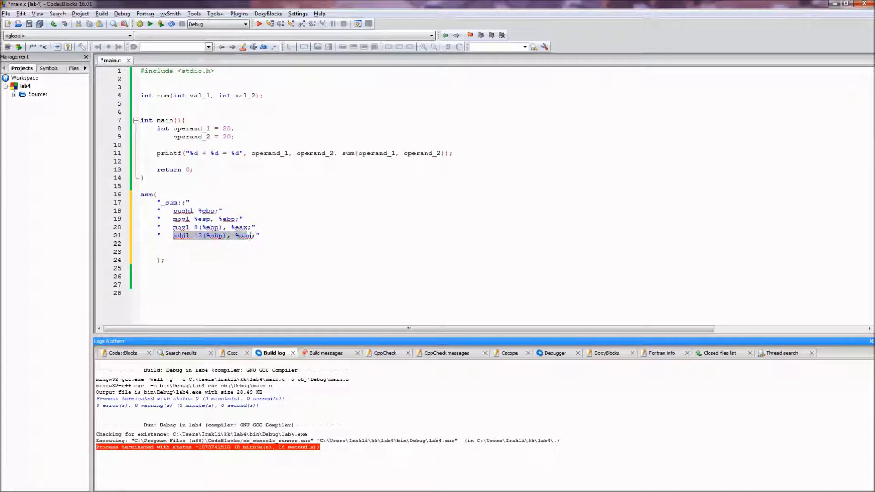
# - Review the 8(%ebp) and 12(%ebp) argument offsets and leave a blank line after addl
pyautogui.click(257, 235)
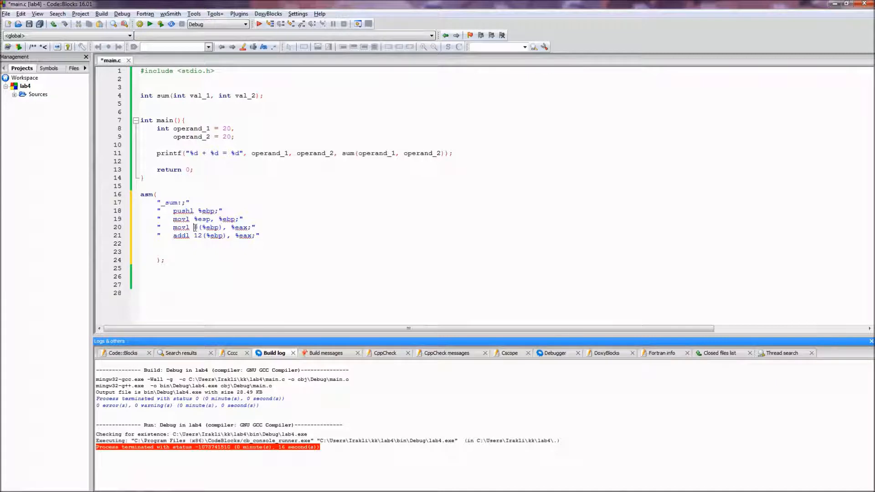
pyautogui.doubleClick(209, 227)
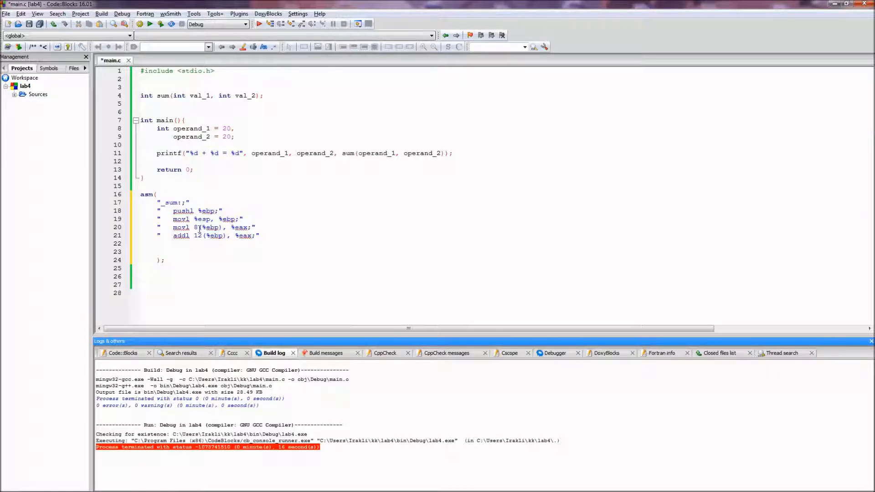
pyautogui.moveTo(193, 227); pyautogui.dragTo(254, 227)
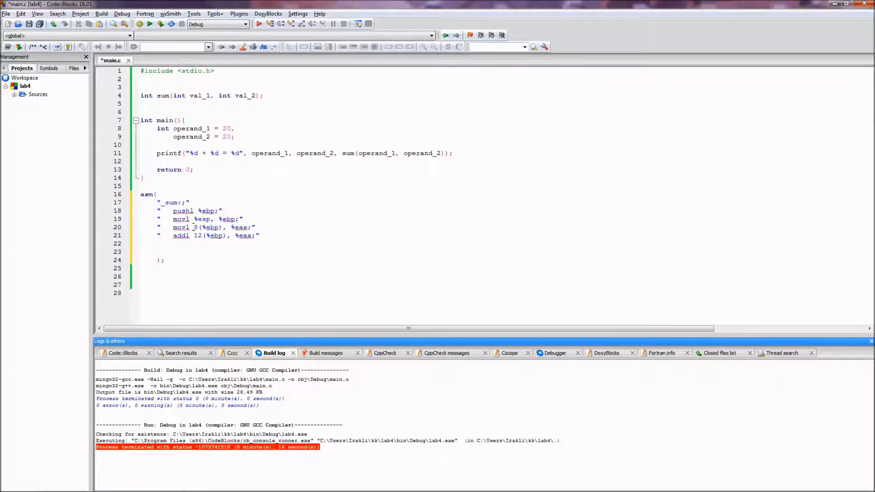
pyautogui.doubleClick(205, 227)
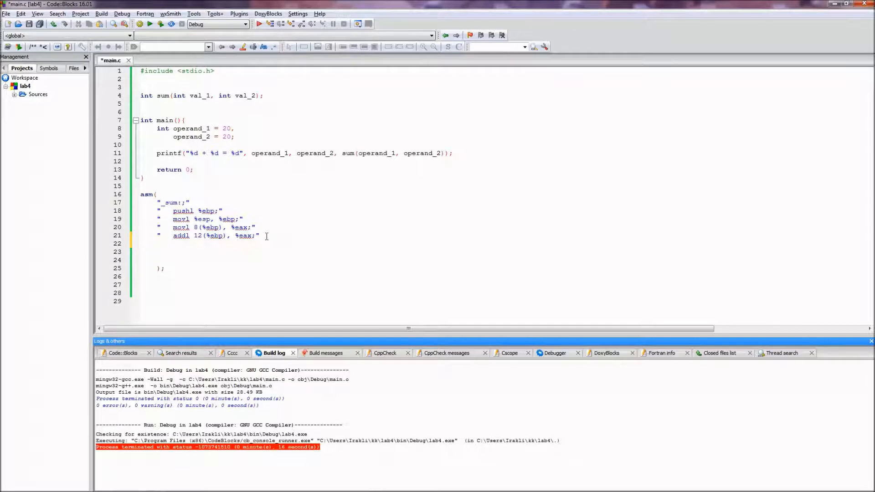
# - Add the frame-teardown line "movl %ebp, %esp;"
pyautogui.write('""')
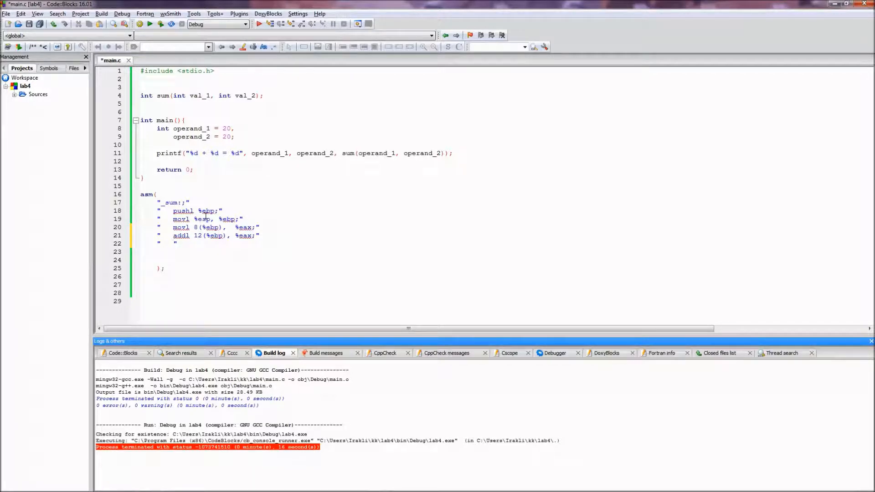
pyautogui.write('movl %ebp,')
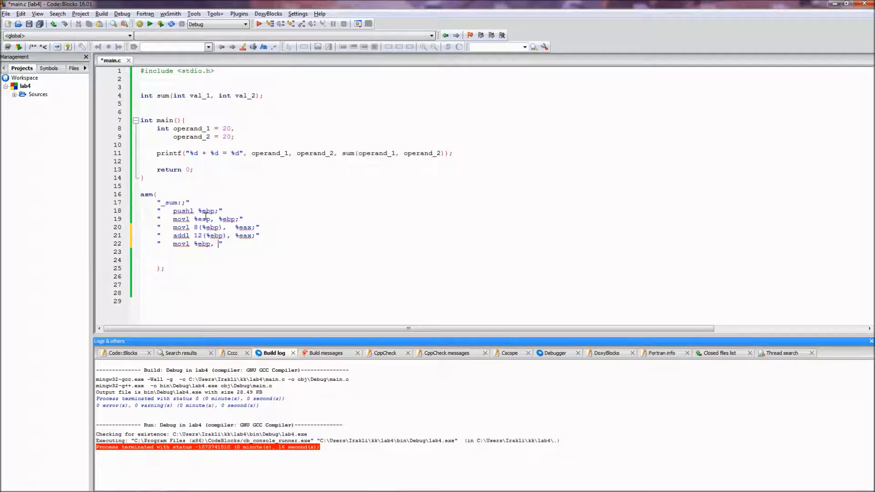
pyautogui.write('%esp;')
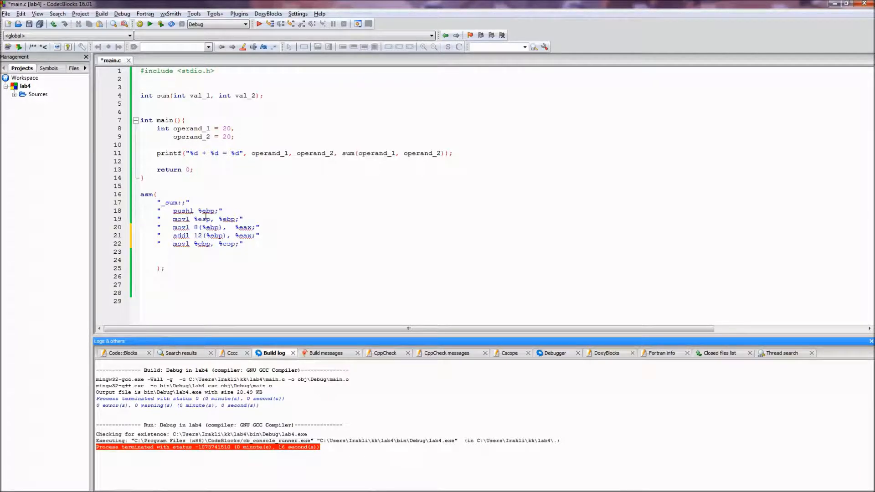
# - End the _sum routine with "popl %ebp;" and "ret"
pyautogui.write('""')
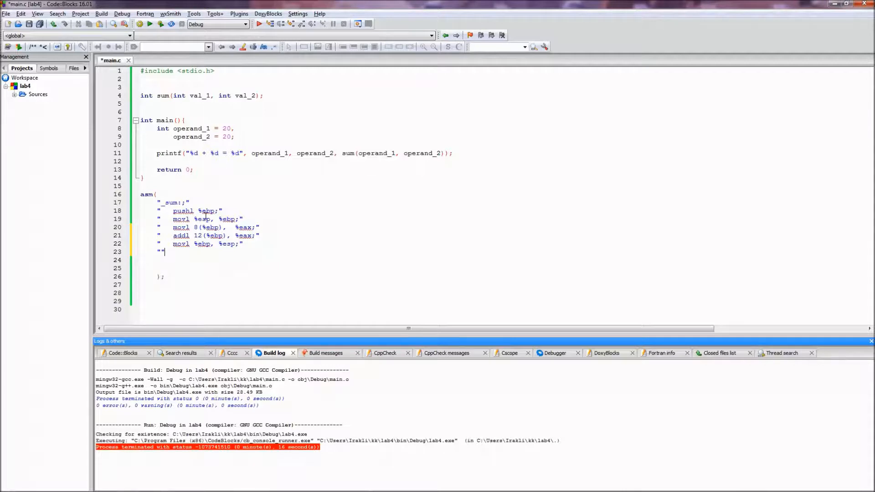
pyautogui.write('popl')
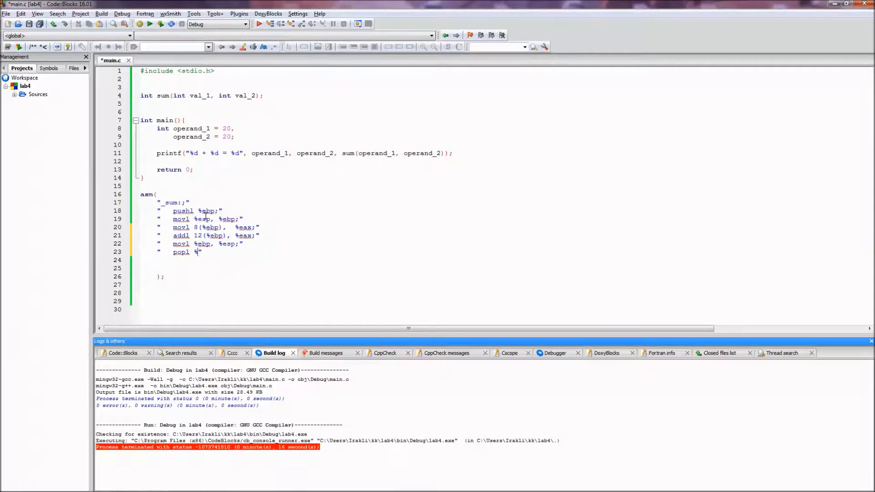
pyautogui.write('%ebp')
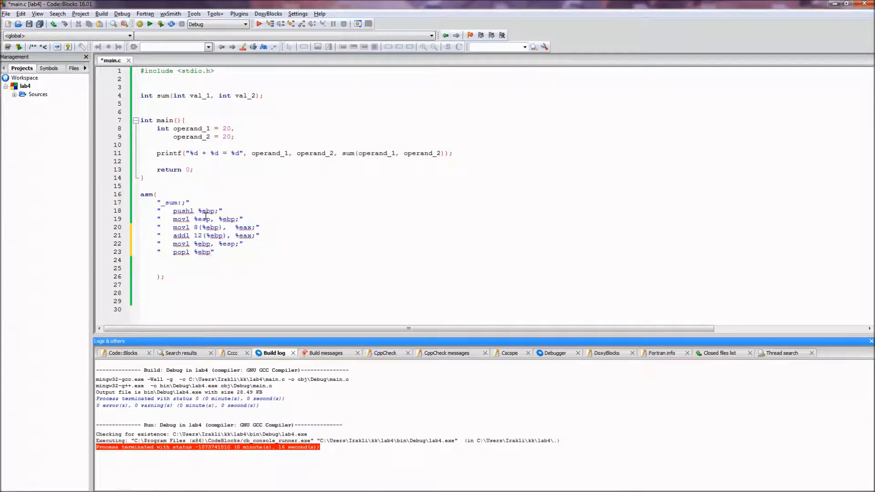
pyautogui.write(';')
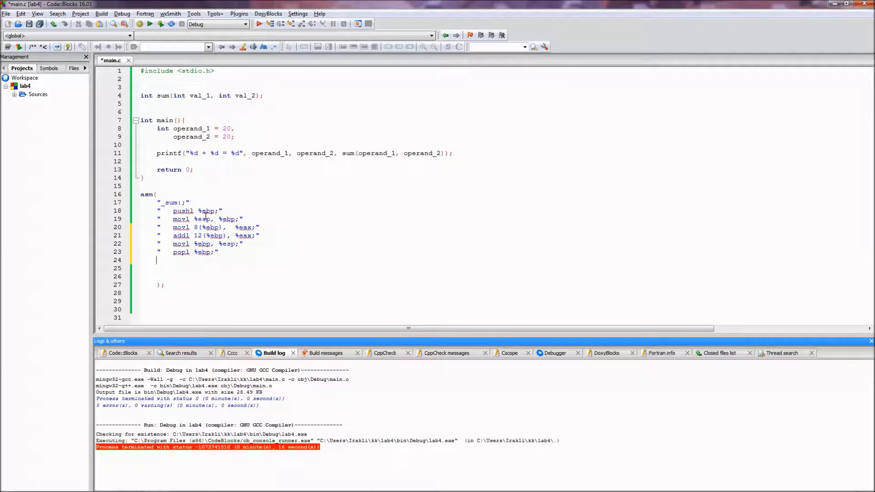
pyautogui.write('"ret"')
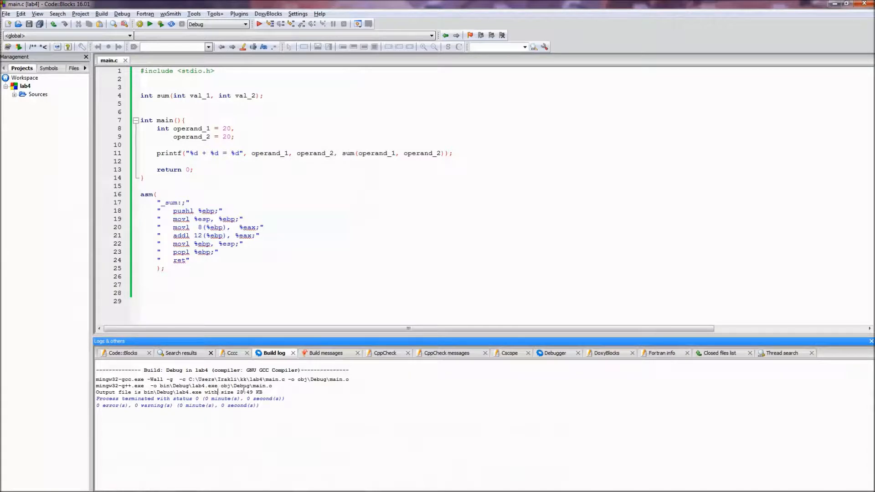
# - Set the operands in main() to 50, rebuild with 0 errors and run to print 50 + 50 = 100
pyautogui.click(150, 24)
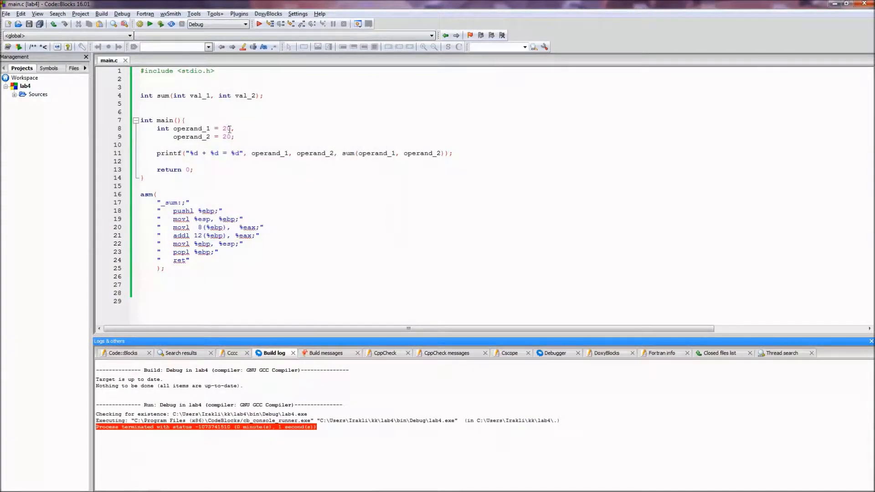
pyautogui.doubleClick(227, 128)
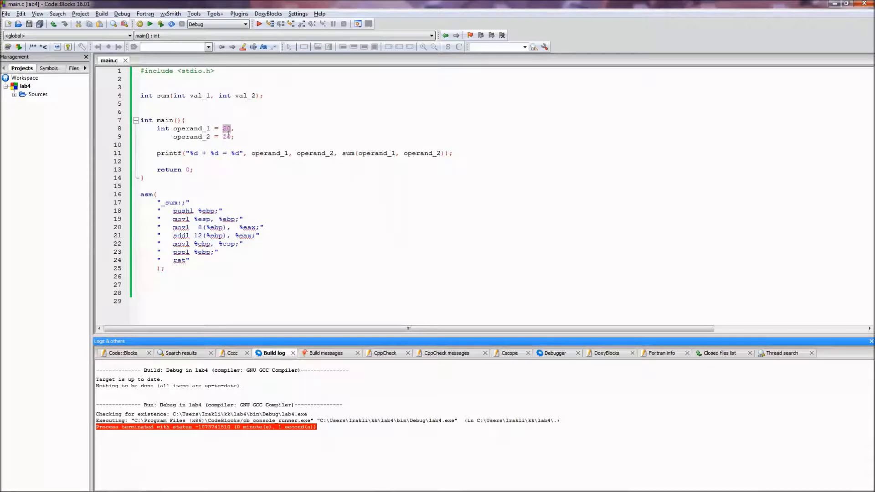
pyautogui.write('50')
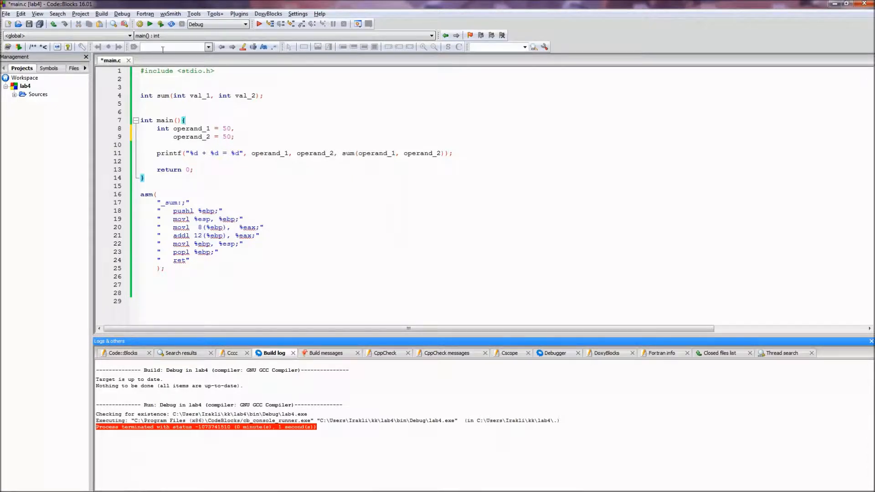
pyautogui.click(151, 23)
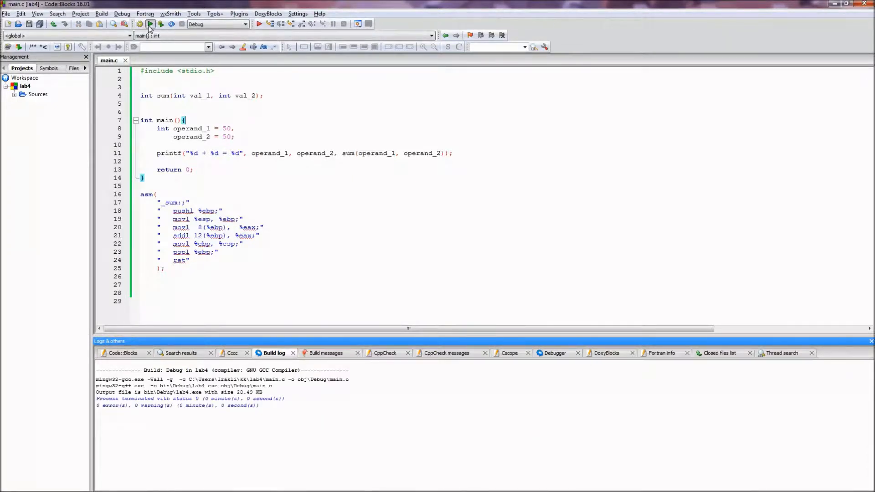
pyautogui.click(149, 24)
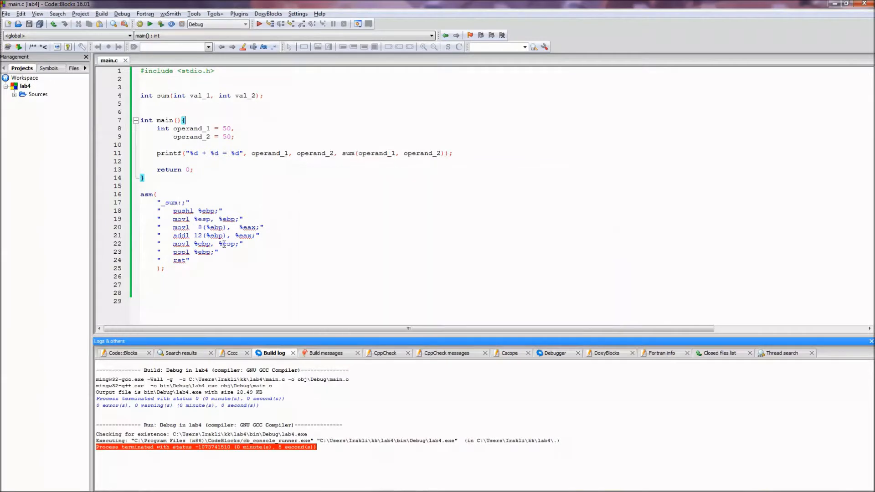
pyautogui.moveTo(140, 193); pyautogui.dragTo(174, 277)
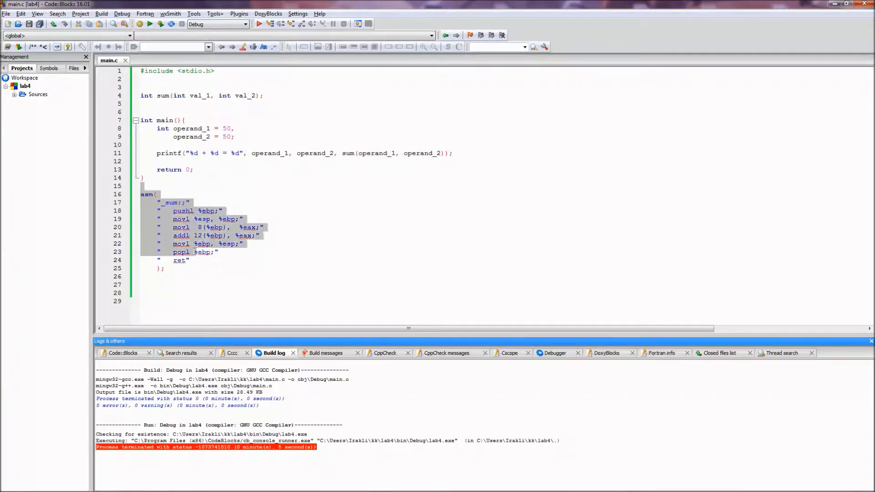
pyautogui.click(175, 286)
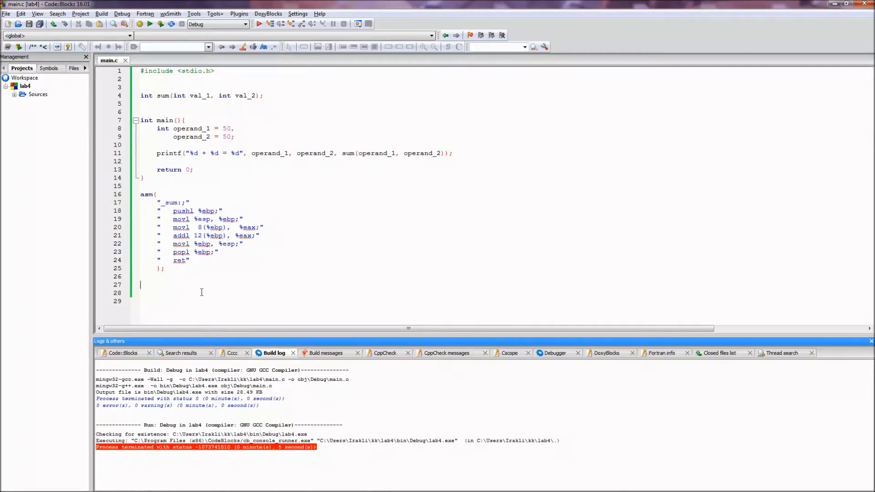
pyautogui.moveTo(158, 202); pyautogui.dragTo(198, 235)
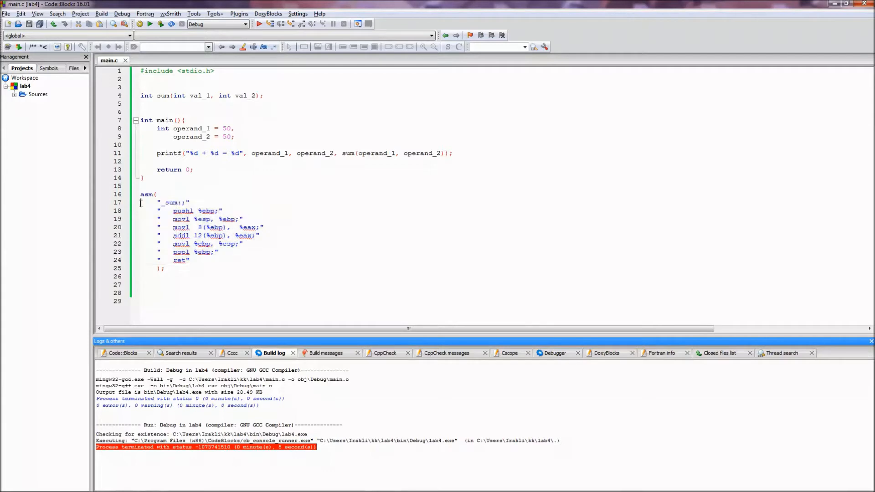
pyautogui.moveTo(140, 202); pyautogui.dragTo(189, 260)
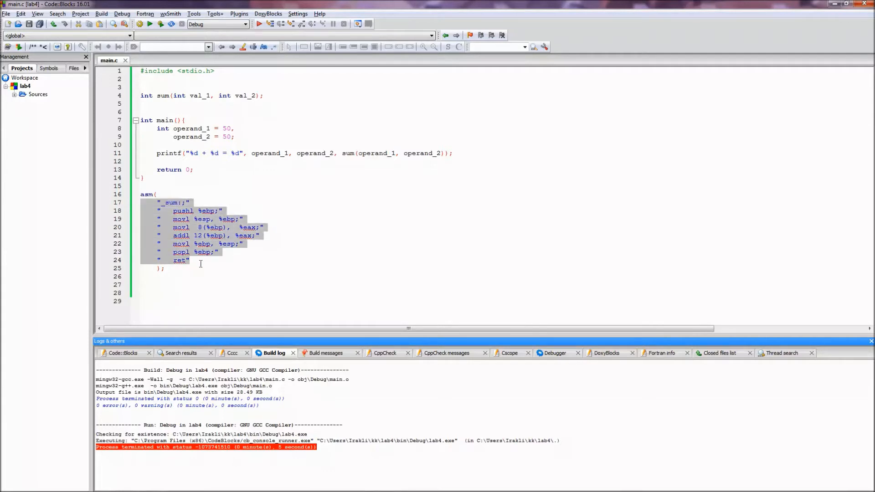